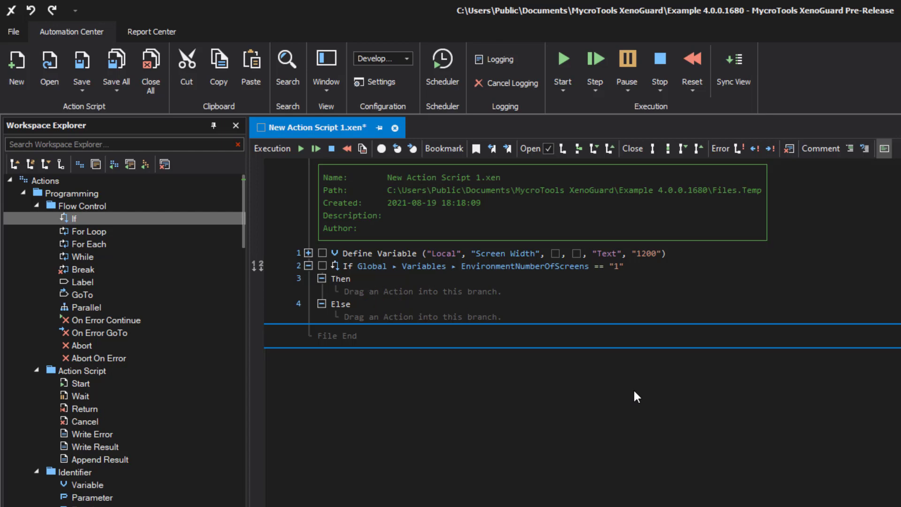
pyautogui.moveTo(502, 359)
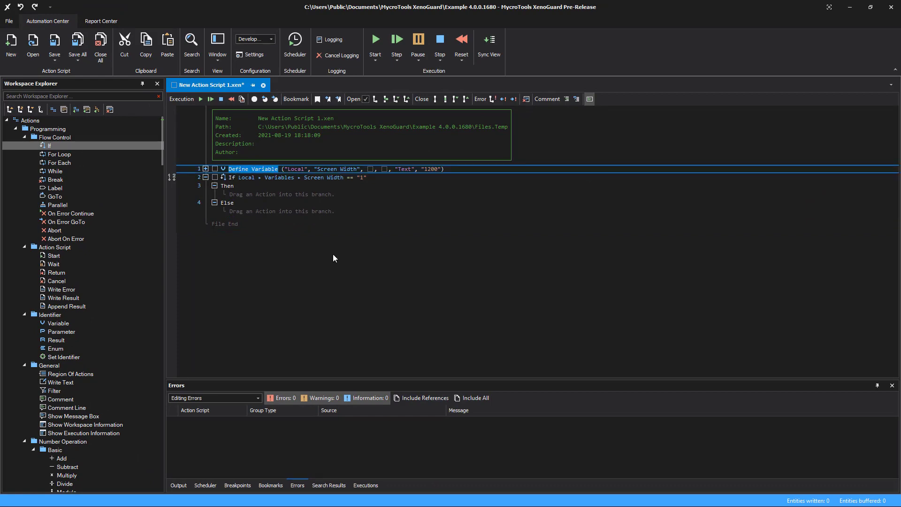
# Step: Switch the If operand from EnvironmentNumberOfScreens to the local Screen Width variable
pyautogui.doubleClick(86, 425)
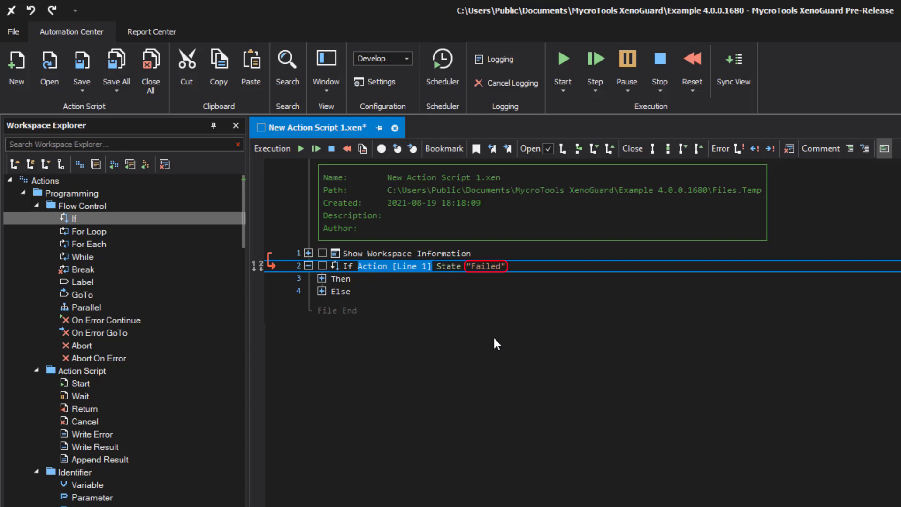
pyautogui.doubleClick(487, 266)
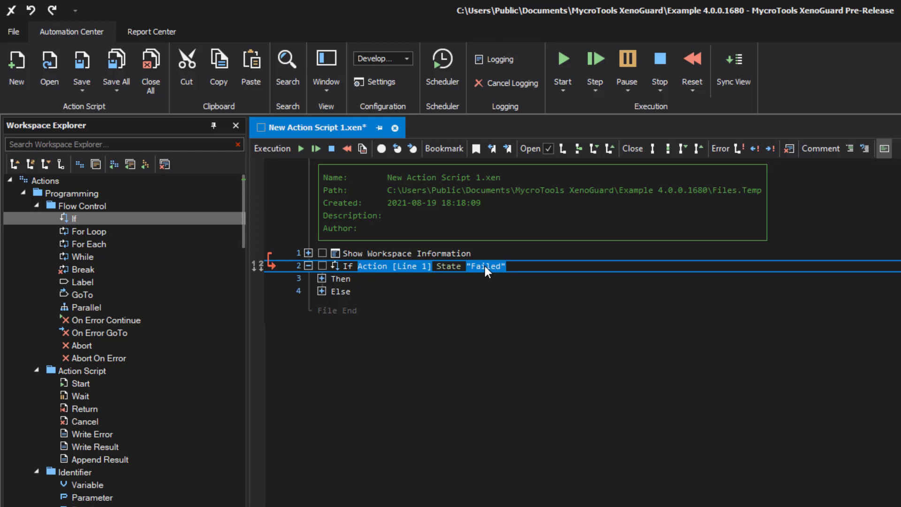
pyautogui.click(486, 266)
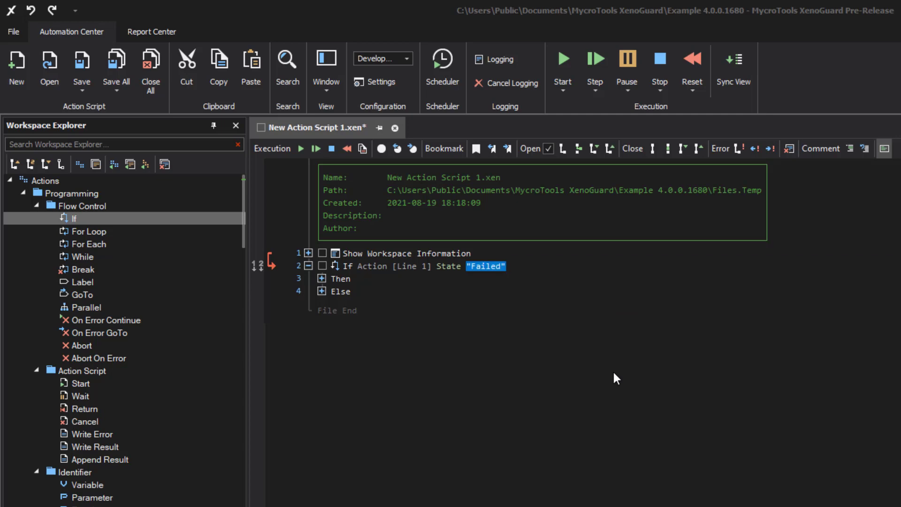
pyautogui.click(402, 266)
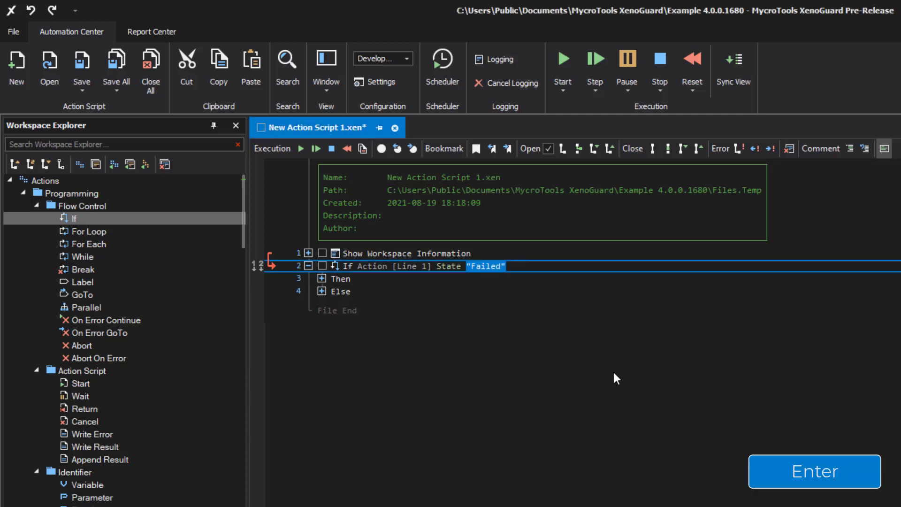
pyautogui.click(487, 266)
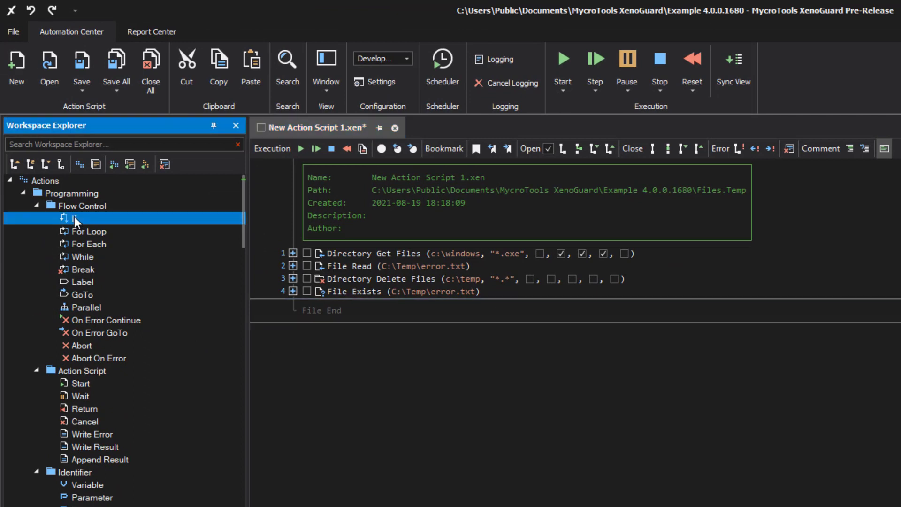
# Step: Insert an If after File Read checking for the Failed action state
pyautogui.moveTo(74, 218); pyautogui.dragTo(331, 281)
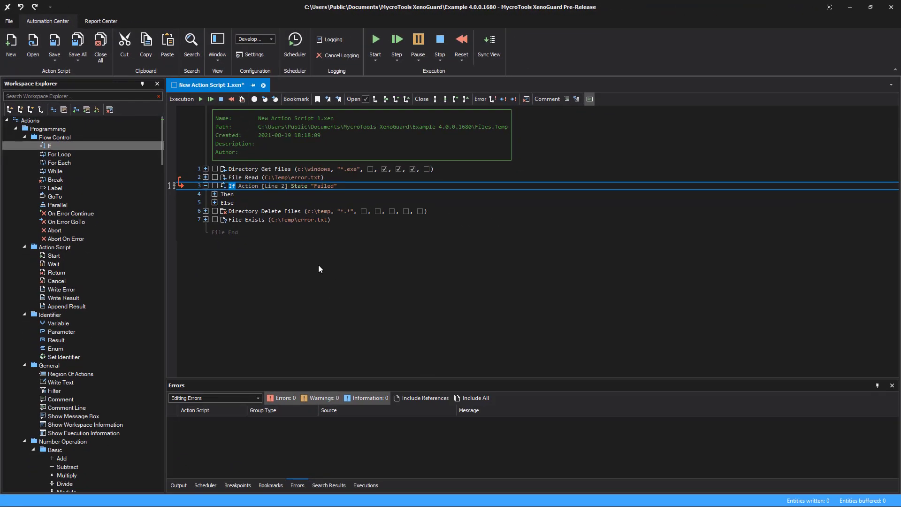
pyautogui.click(227, 195)
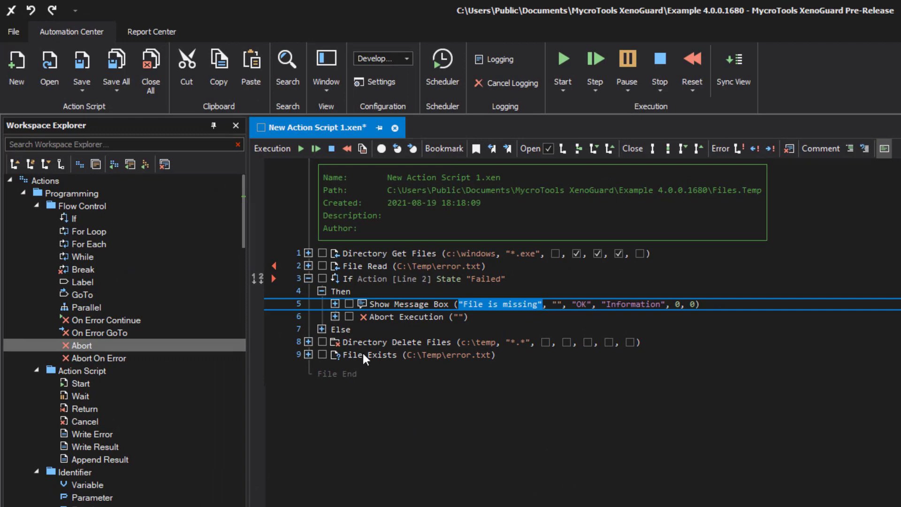
pyautogui.click(391, 254)
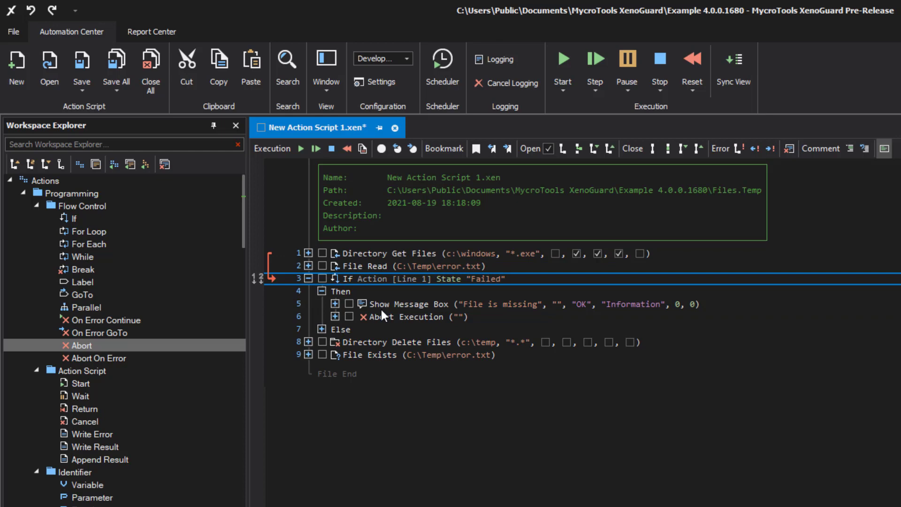
pyautogui.moveTo(415, 425)
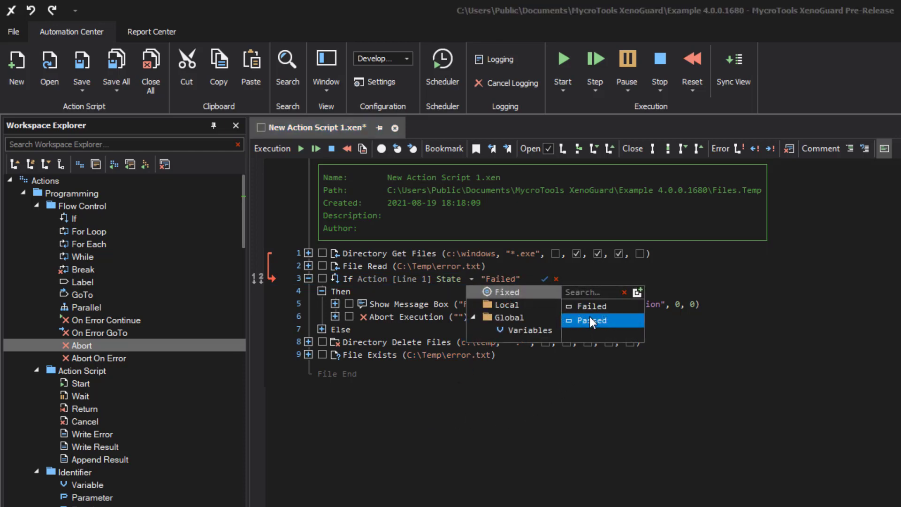
# Step: View the Failed/Passed state options, then run the script to trigger the missing-file message
pyautogui.click(592, 320)
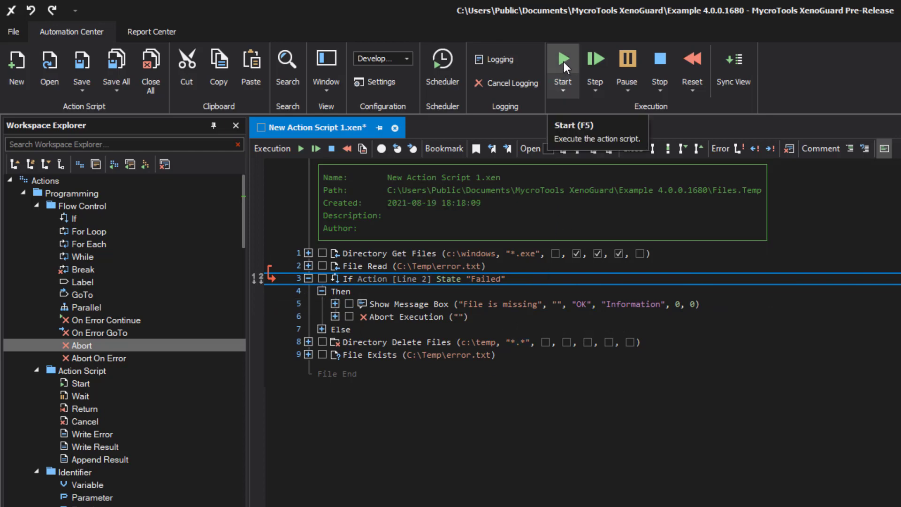
pyautogui.click(562, 59)
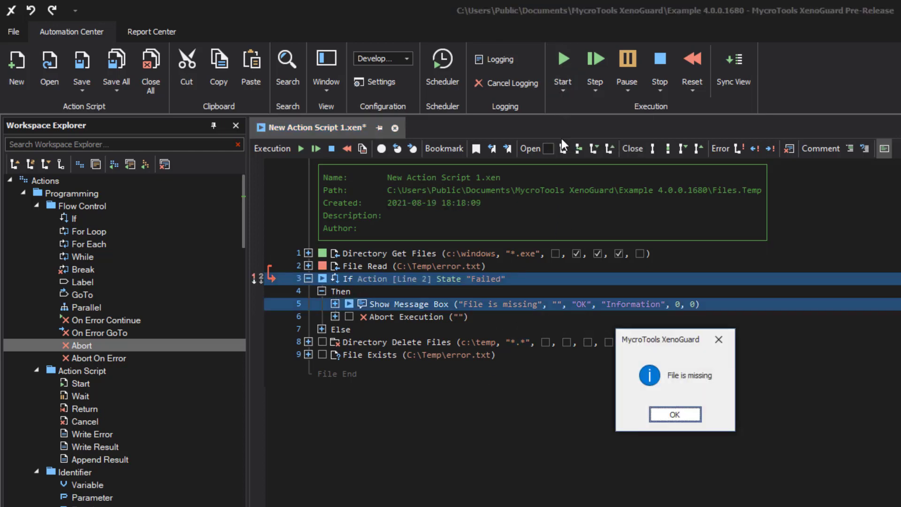
pyautogui.click(674, 415)
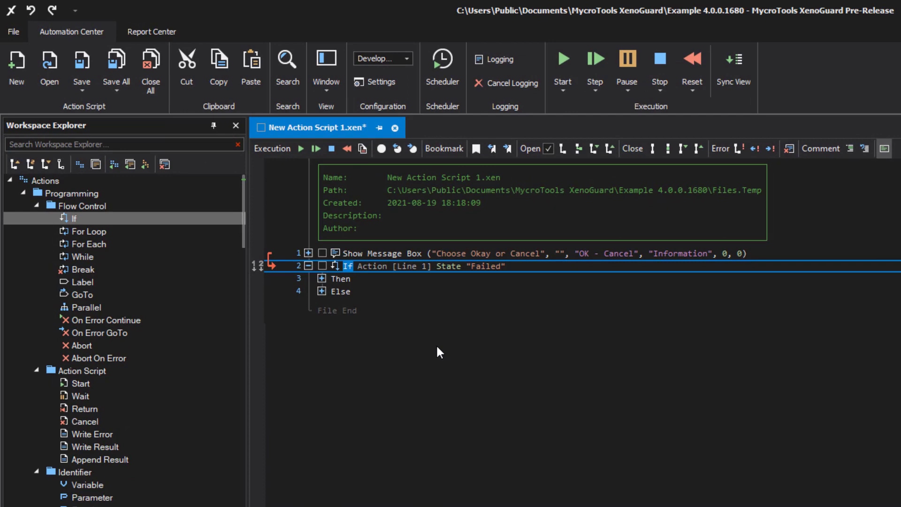
# Step: Set the If's left operand to the message box's Buttons parameter and open the operator list
pyautogui.click(308, 253)
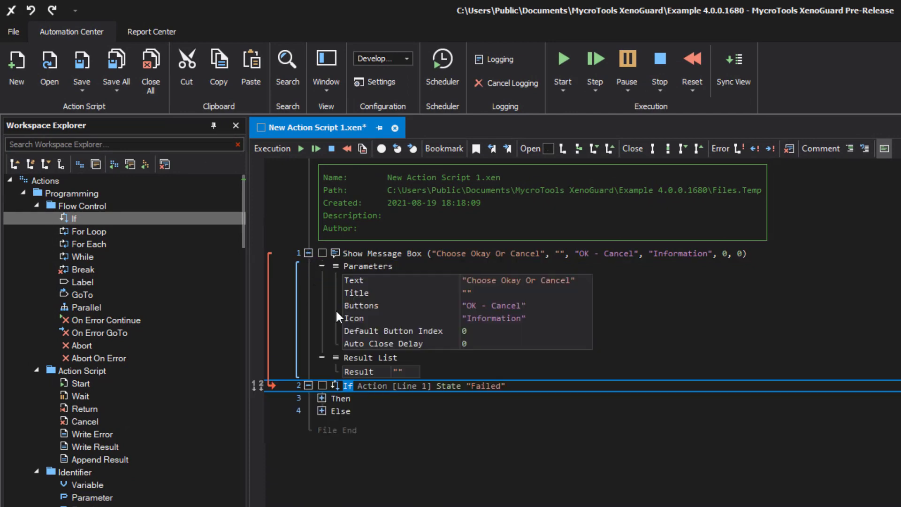
pyautogui.click(373, 386)
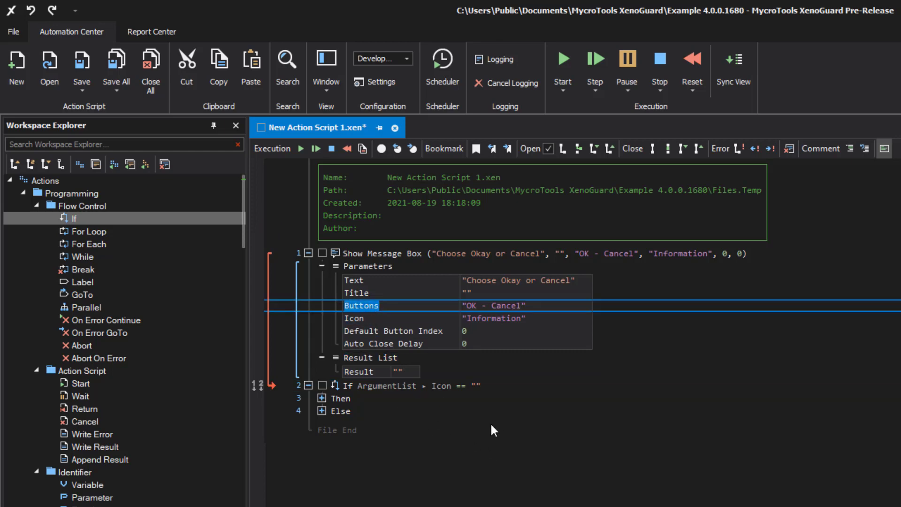
pyautogui.doubleClick(402, 386)
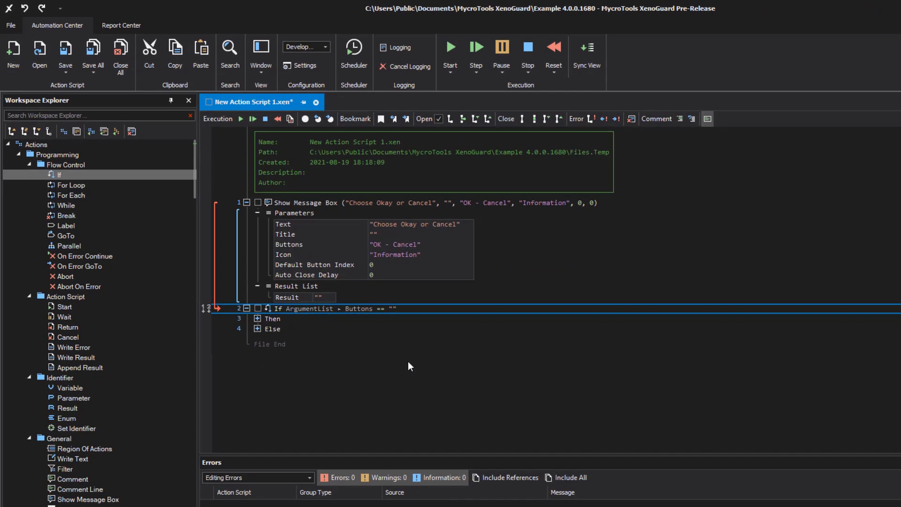
pyautogui.click(391, 309)
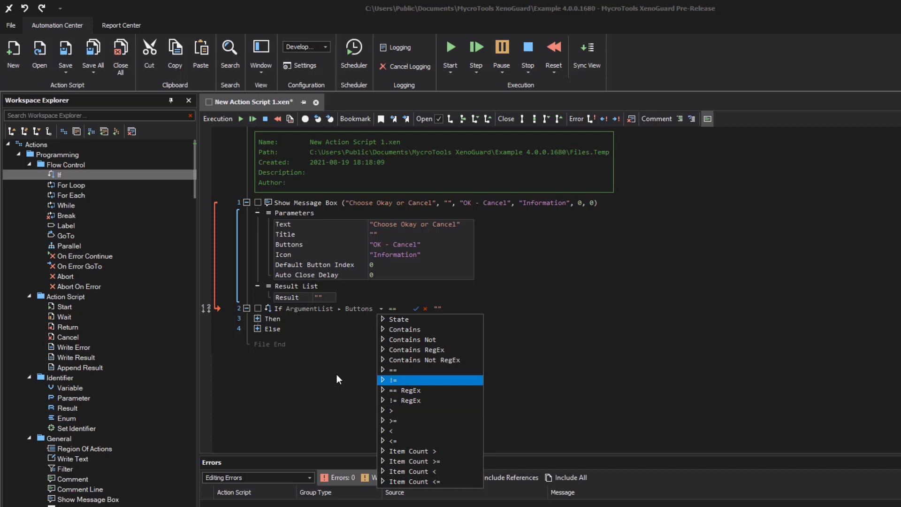
pyautogui.moveTo(403, 369)
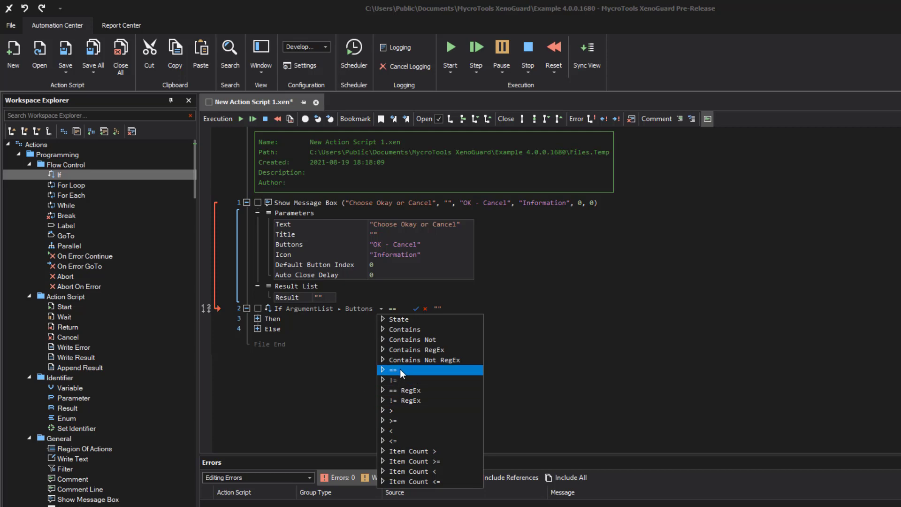
# Step: Use the == operator, then test-run the script and choose Cancel to trigger the abort
pyautogui.click(403, 369)
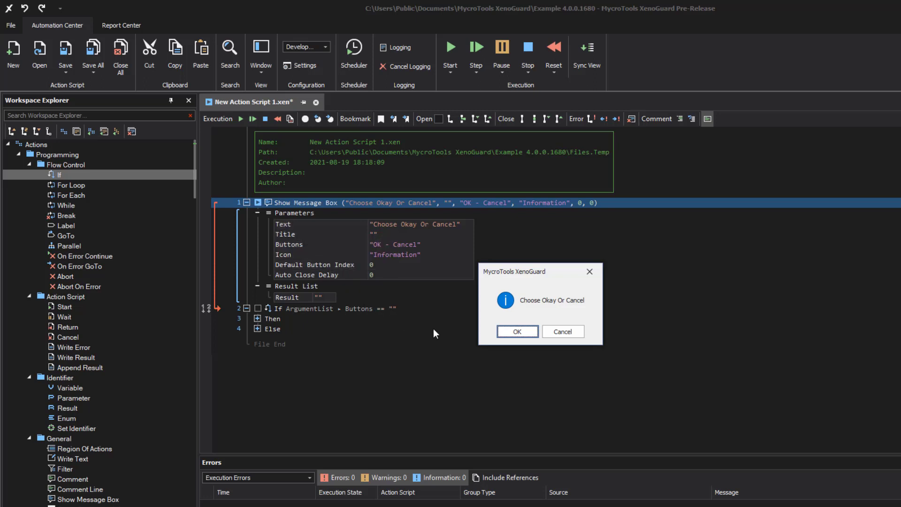
pyautogui.click(562, 332)
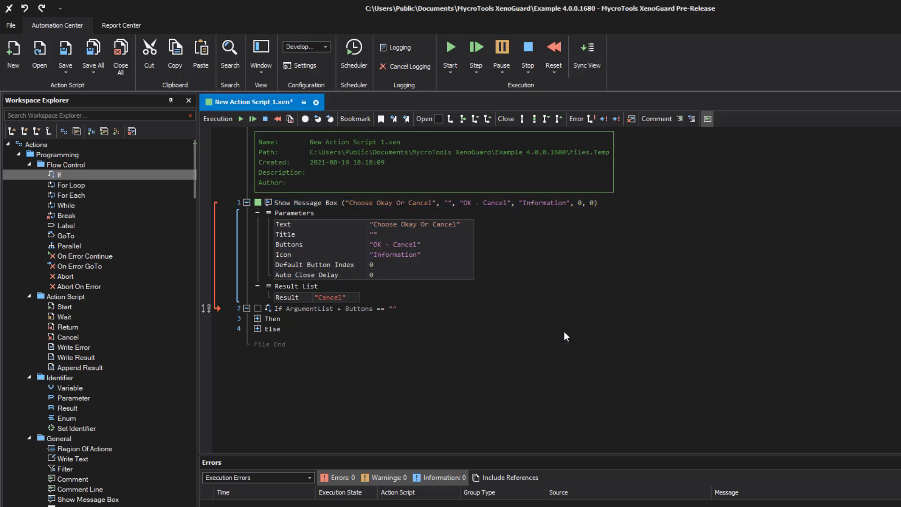
pyautogui.moveTo(330, 298)
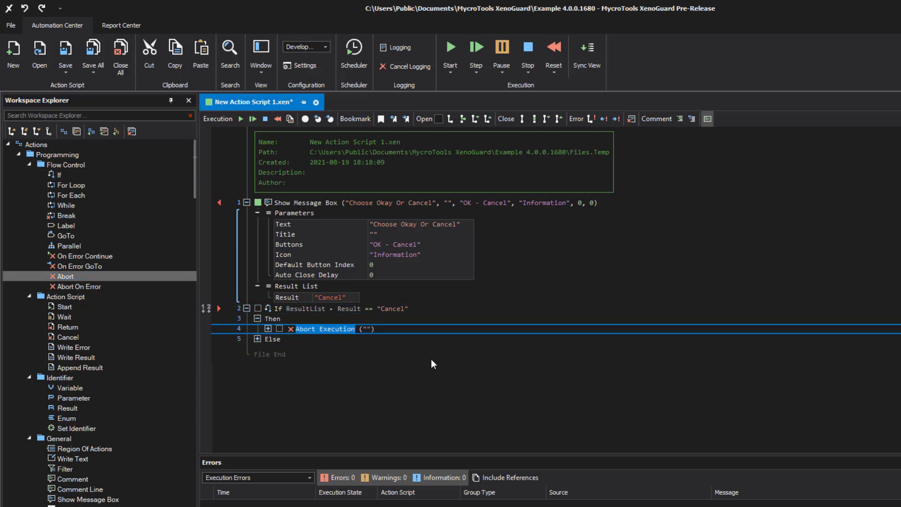
pyautogui.click(450, 47)
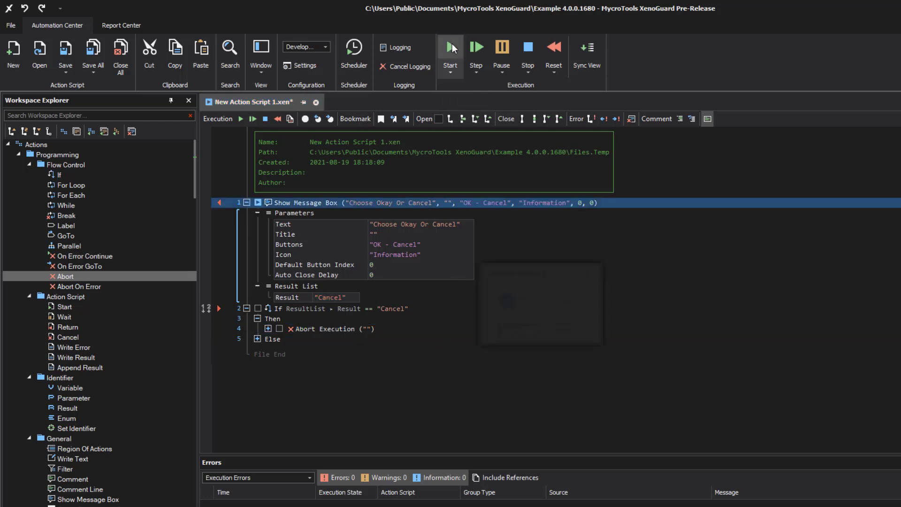
pyautogui.click(450, 47)
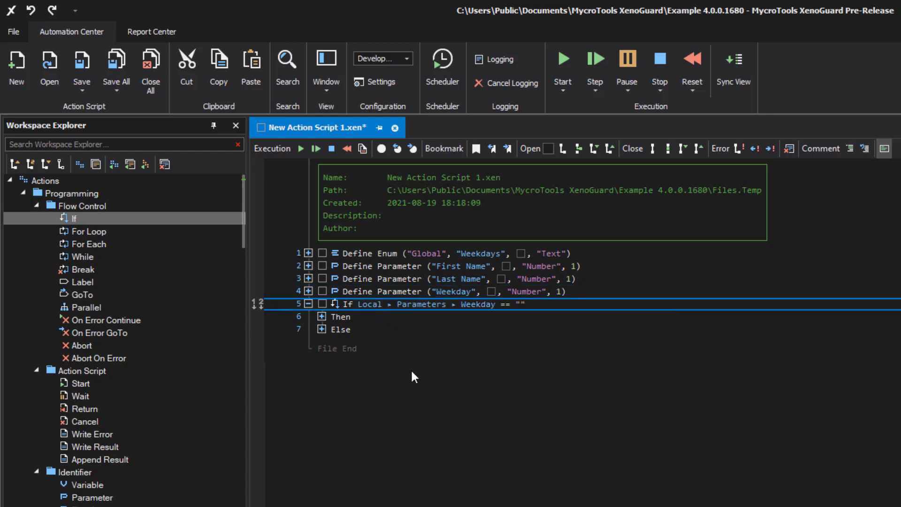
pyautogui.moveTo(517, 358)
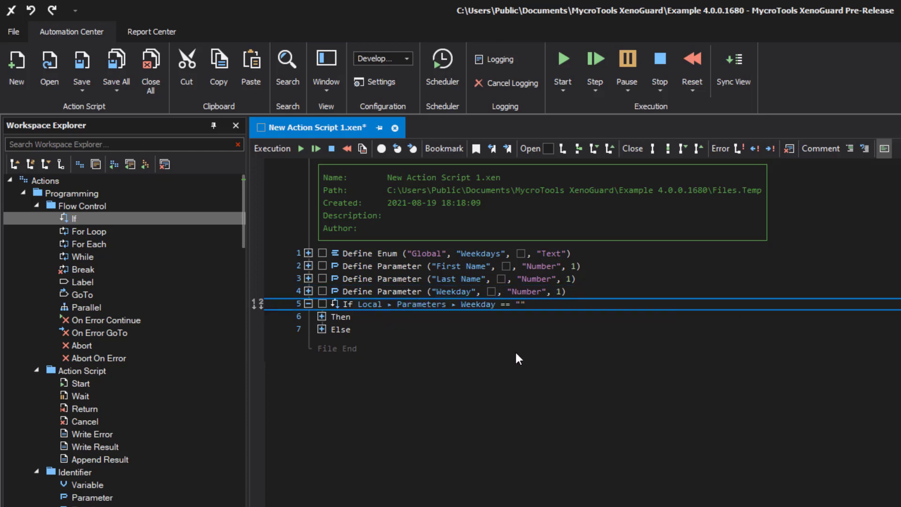
# Step: Set the If's comparison value to a day from the global Weekdays enum
pyautogui.click(514, 305)
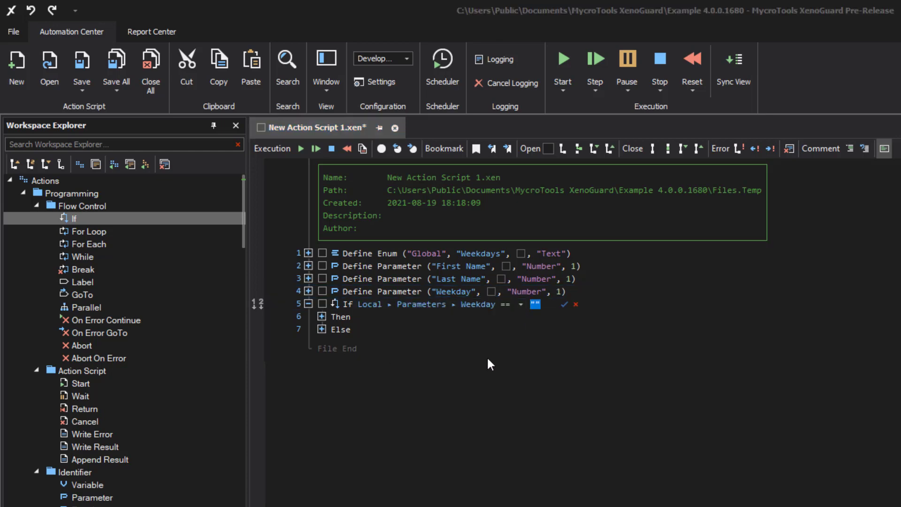
pyautogui.click(535, 305)
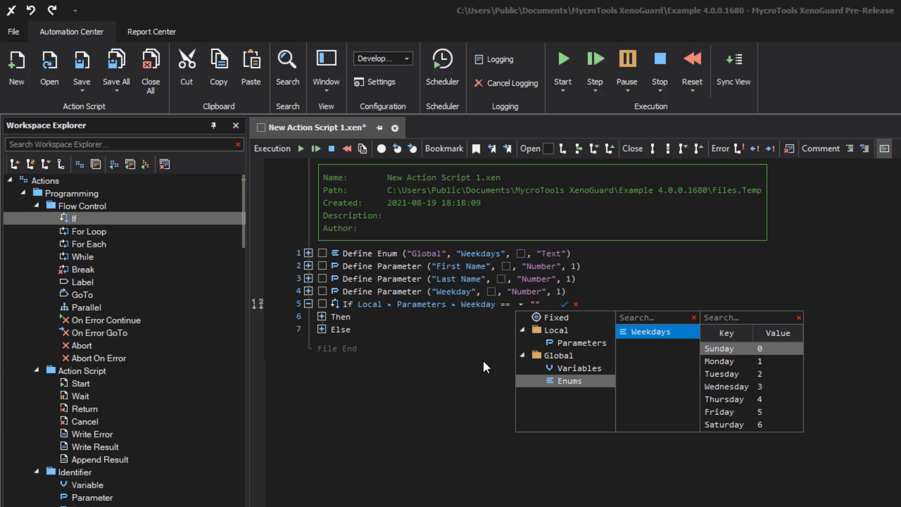
pyautogui.click(723, 374)
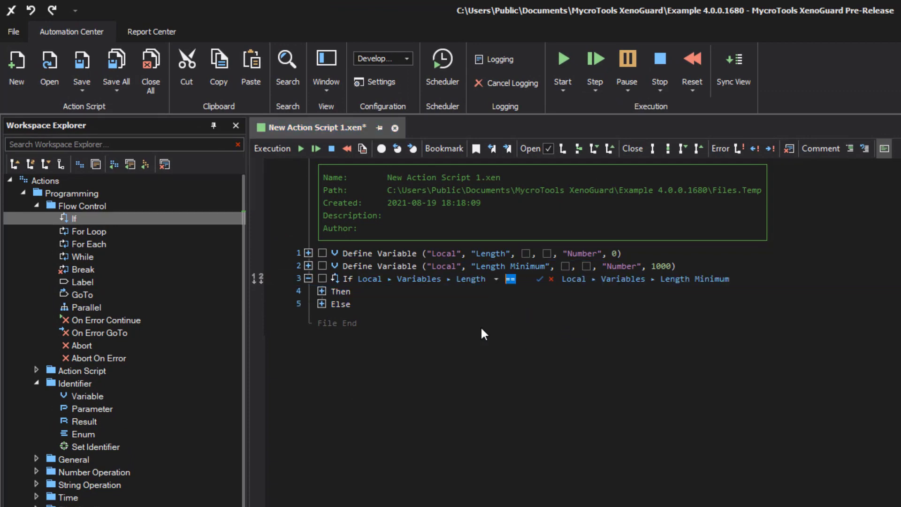
# Step: Set the If's operator comparing Length with Length Minimum
pyautogui.click(509, 279)
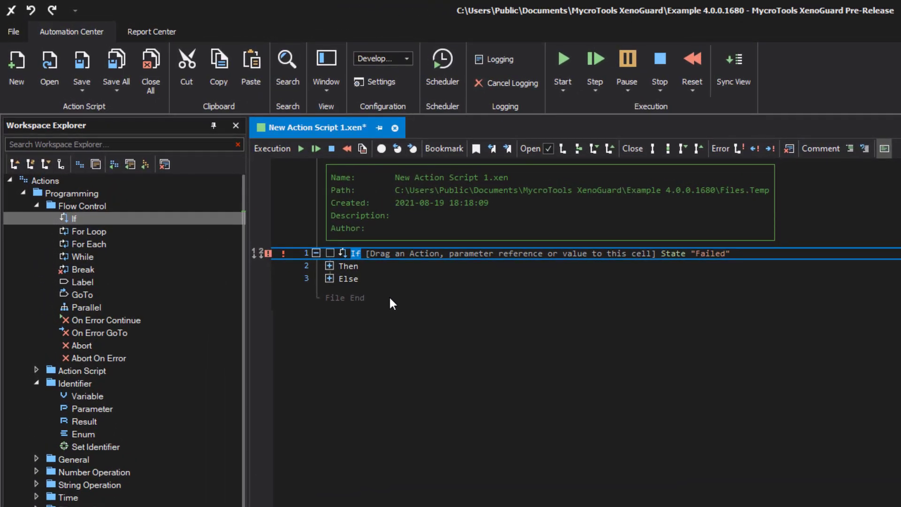
# Step: Make the If test EnvironmentPrimaryScreenWidth > 1600
pyautogui.click(506, 253)
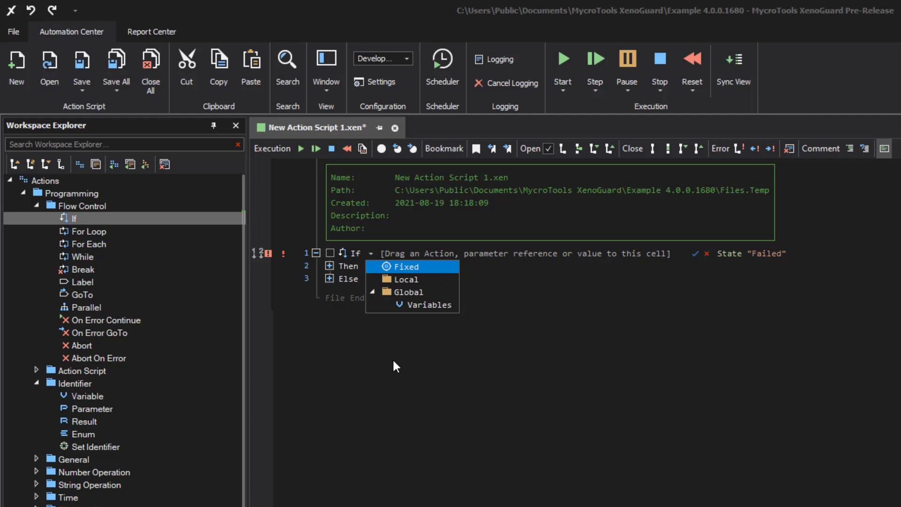
pyautogui.press('Down')
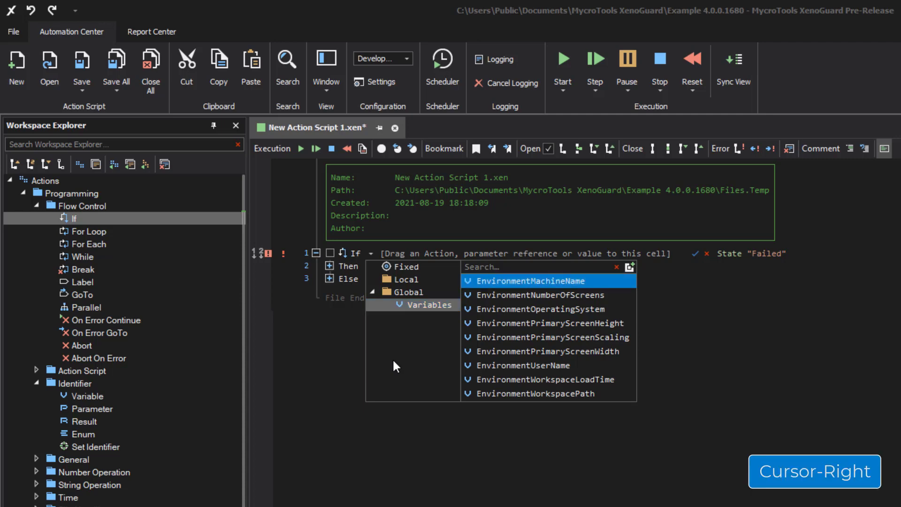
pyautogui.press('Down')
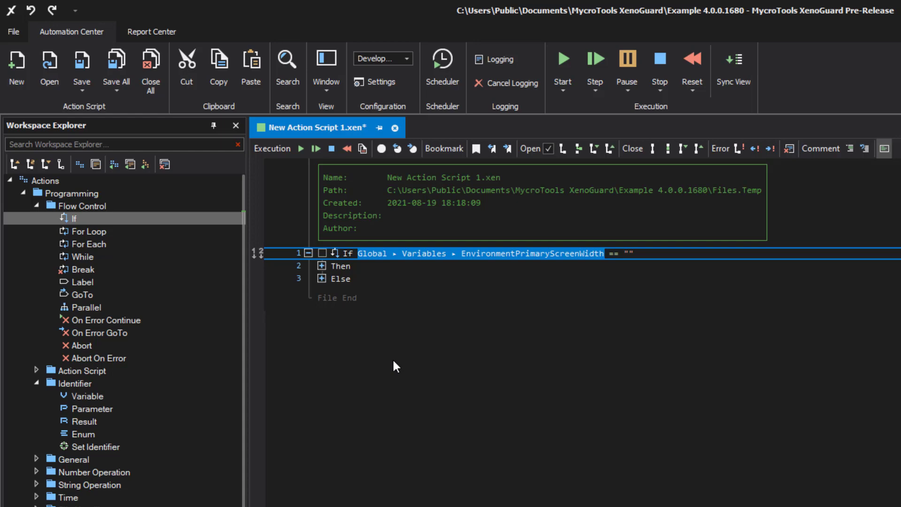
pyautogui.click(624, 253)
pyautogui.write('1600')
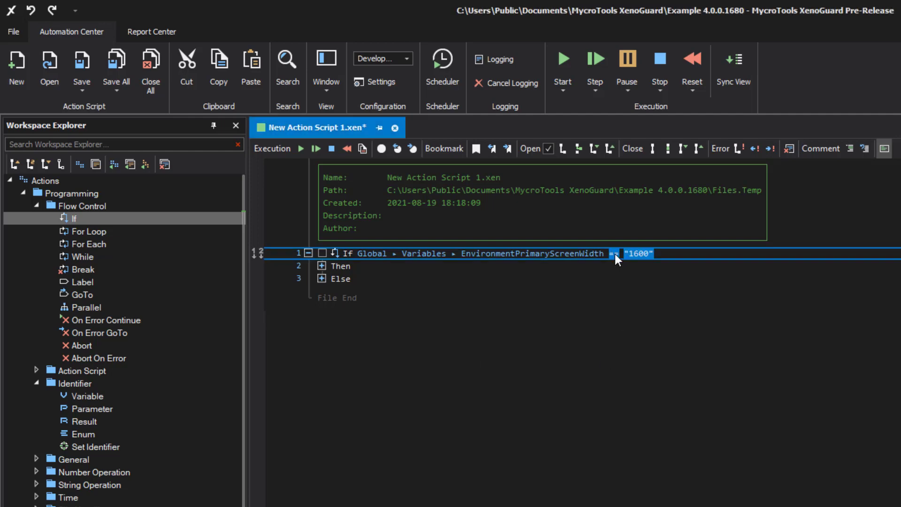
pyautogui.click(618, 254)
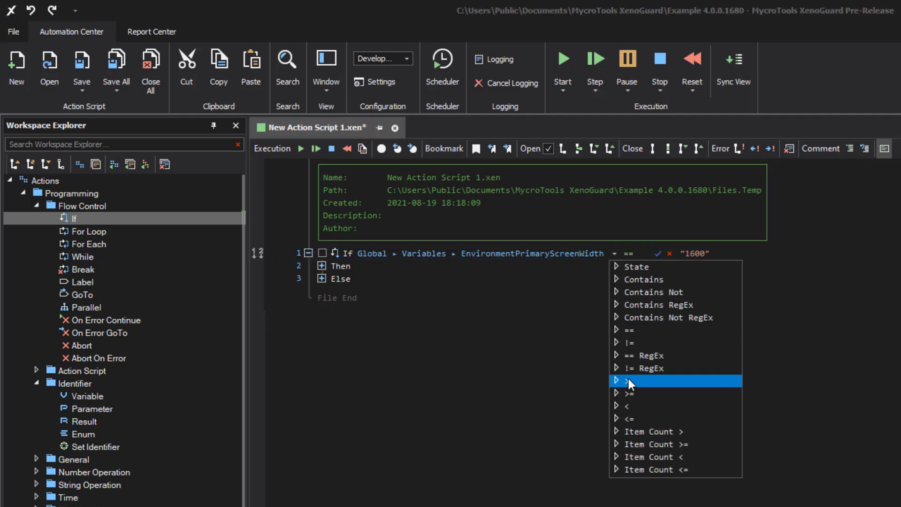
pyautogui.click(629, 381)
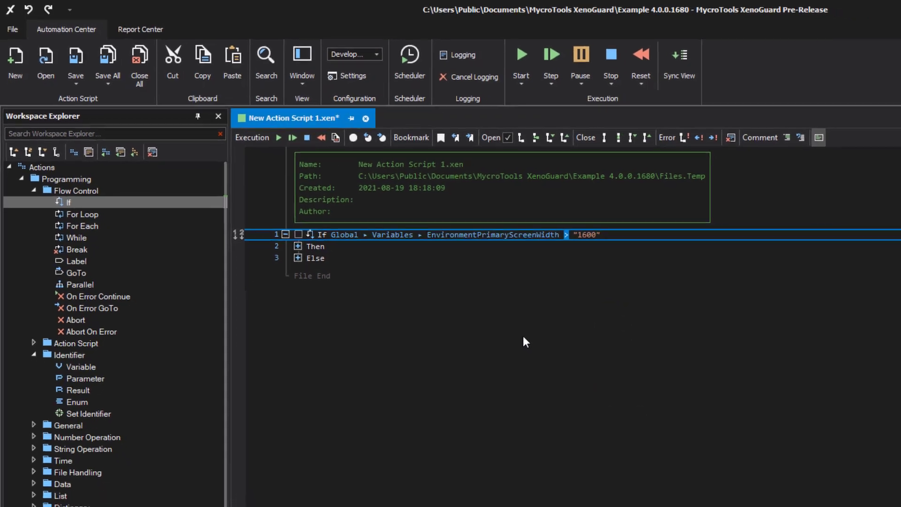